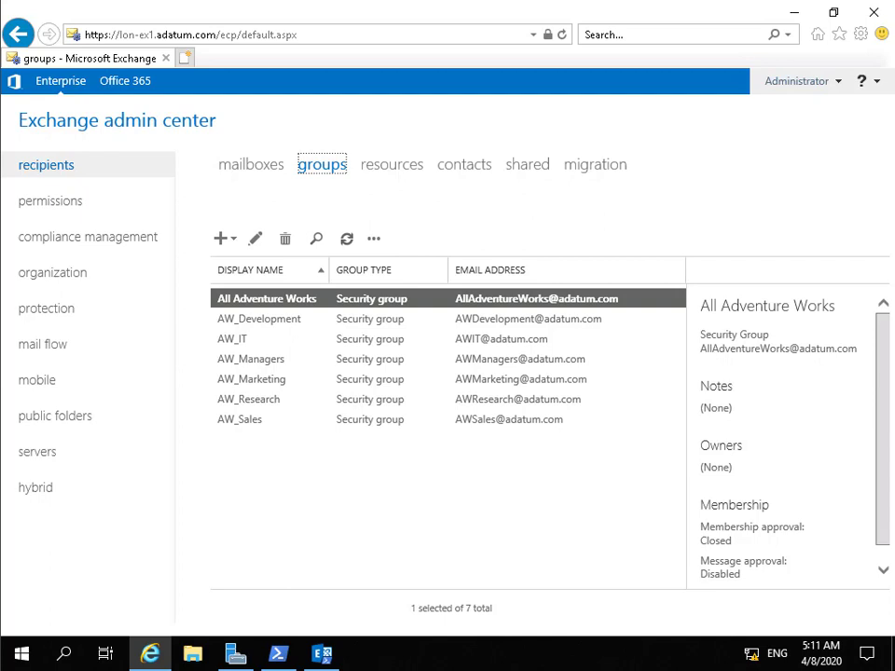
mouse_move(125, 140)
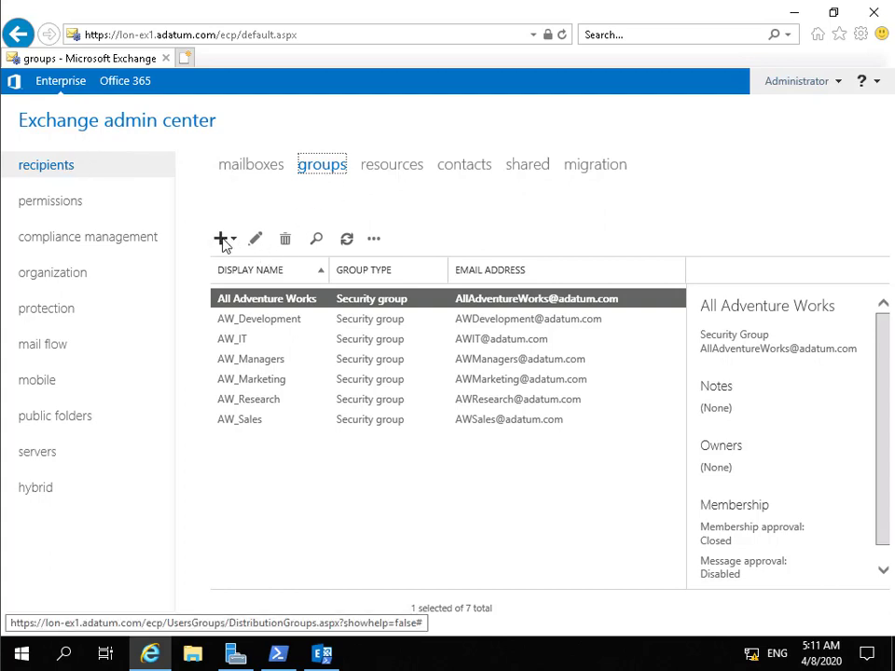
Start a distribution group AW_SalesMgrs, alias AWSalesMgr, in the AdventureWorks/Sales OU
click(219, 239)
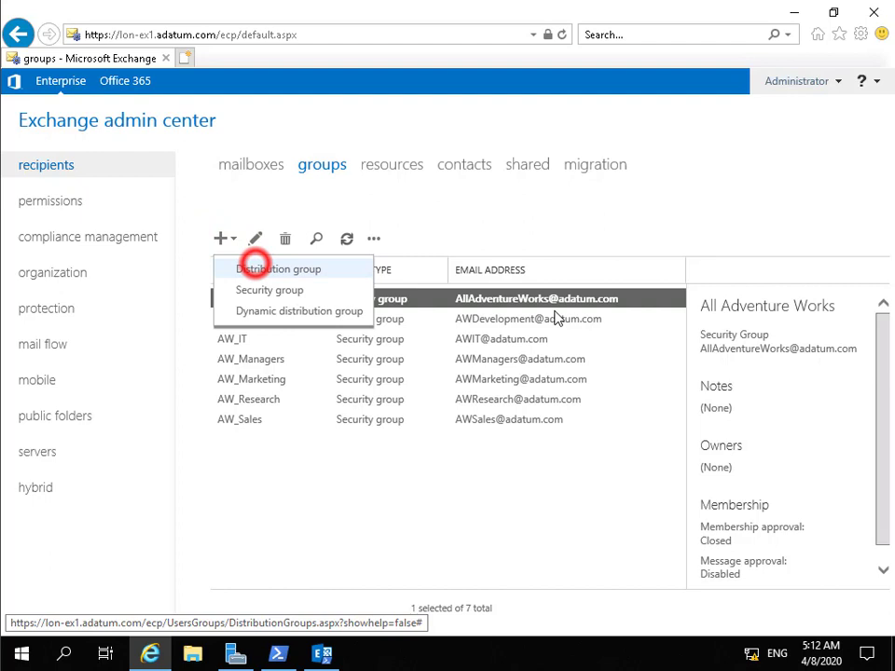
click(278, 269)
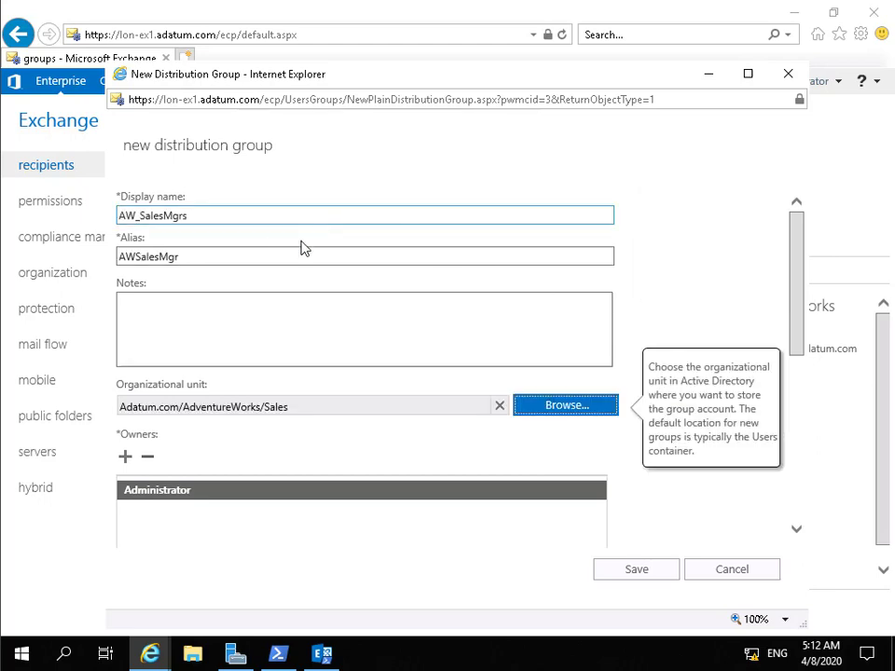
mouse_move(167, 230)
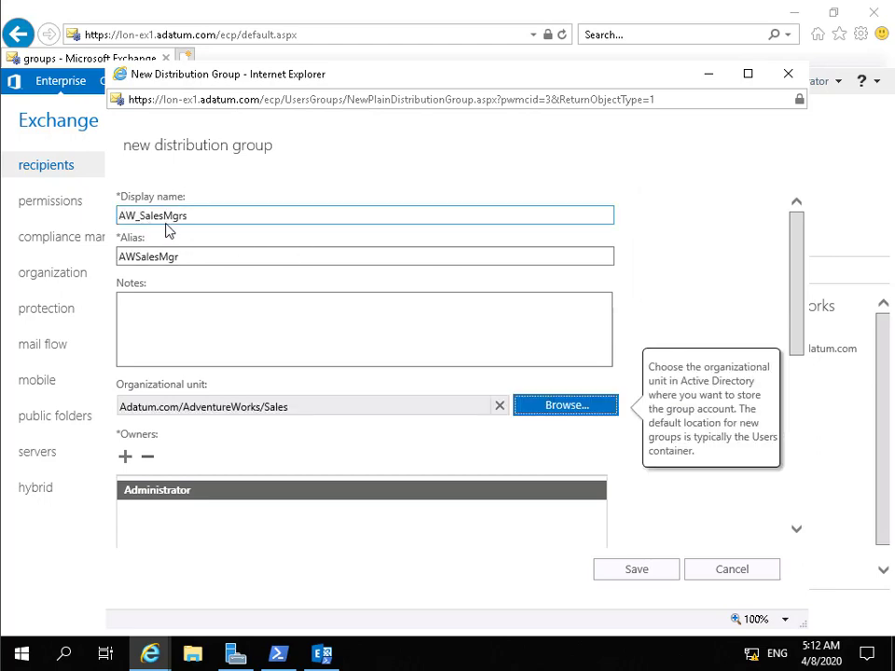
click(363, 256)
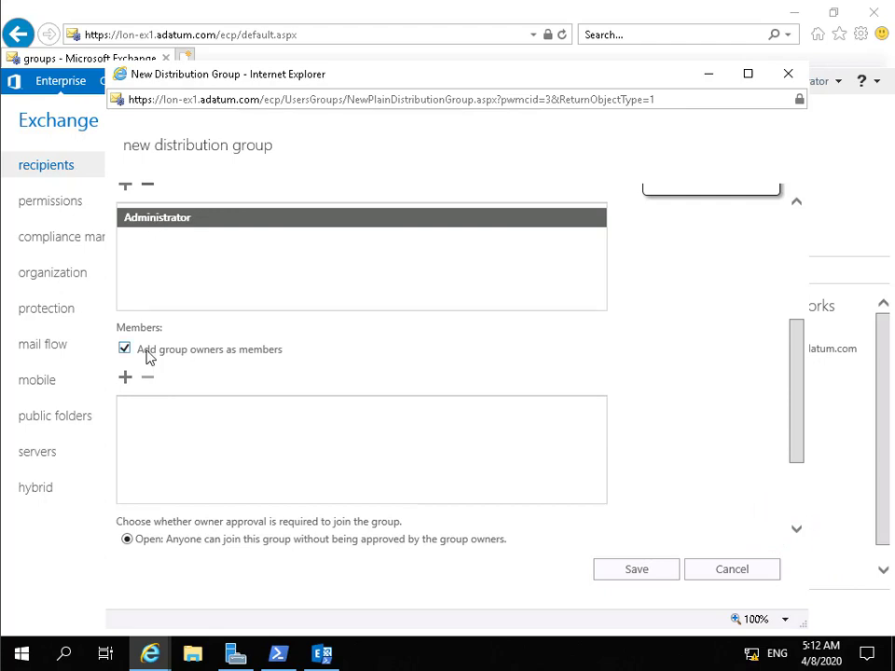
mouse_move(125, 349)
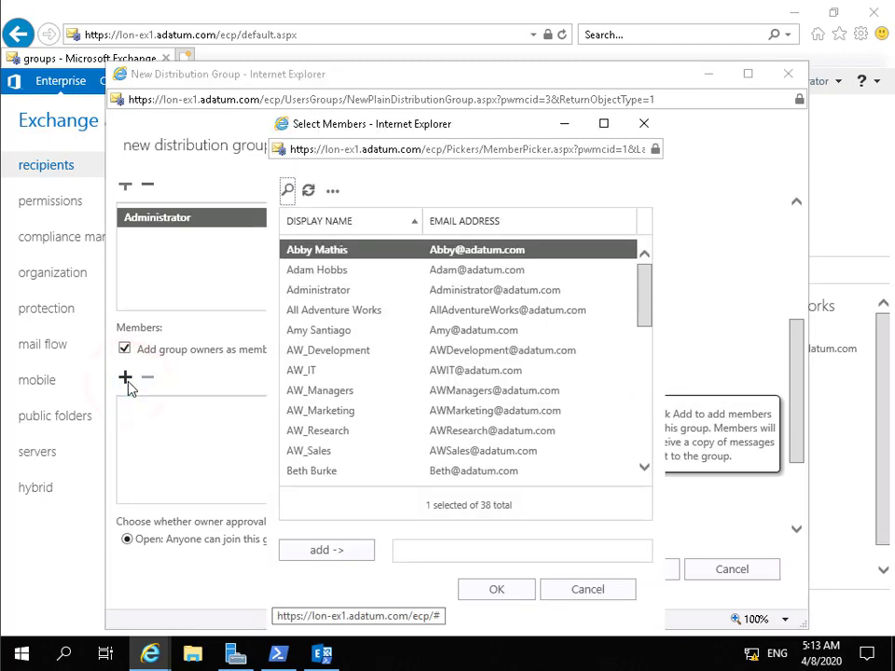
scroll(down, 3)
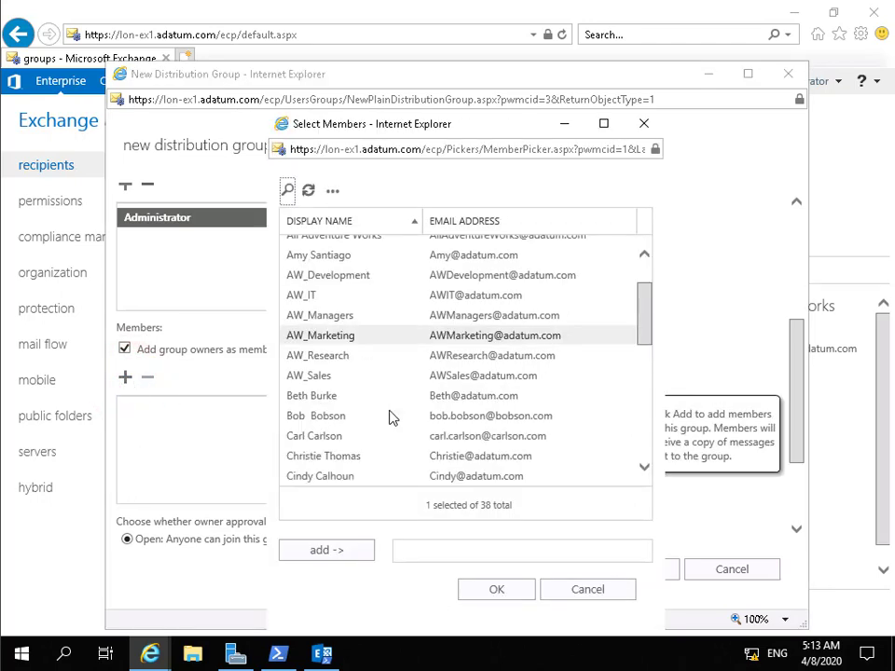
click(315, 435)
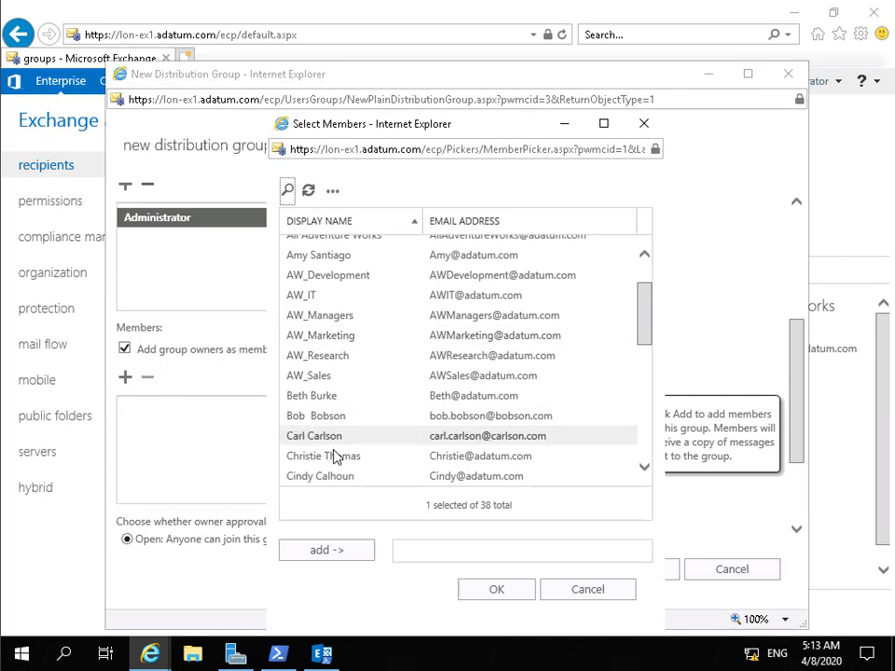
click(323, 455)
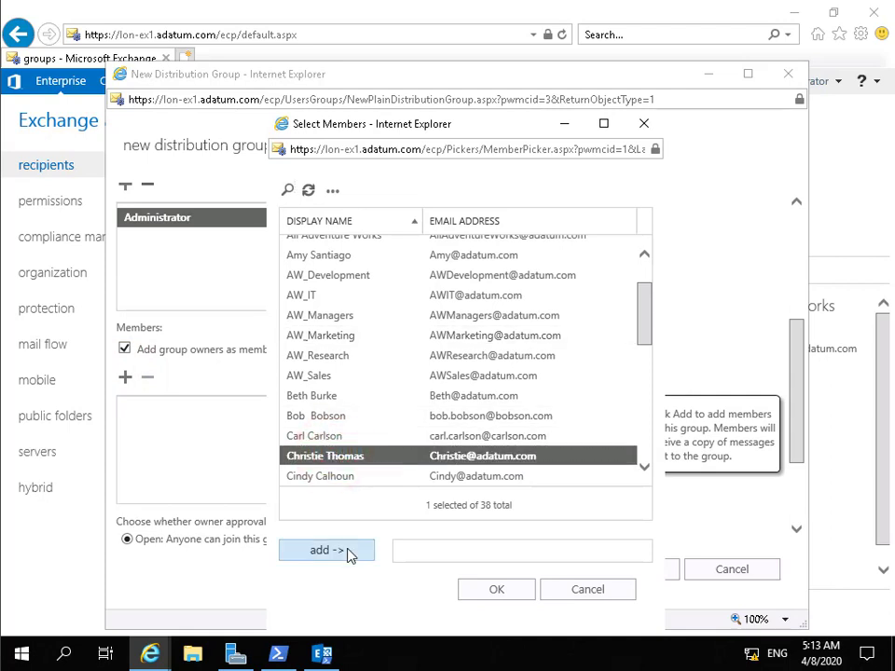
click(326, 550)
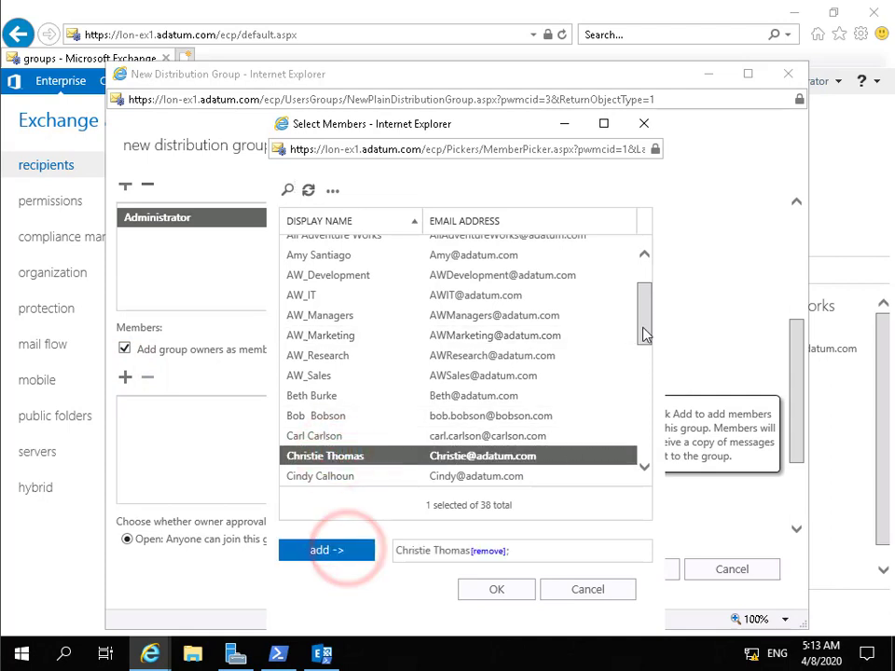
scroll(down, 3)
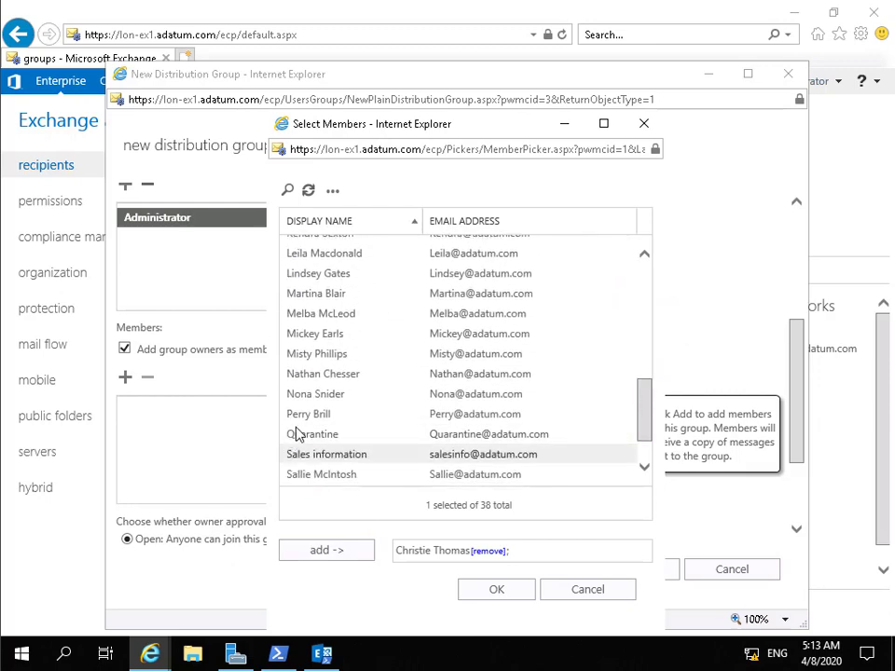
click(327, 551)
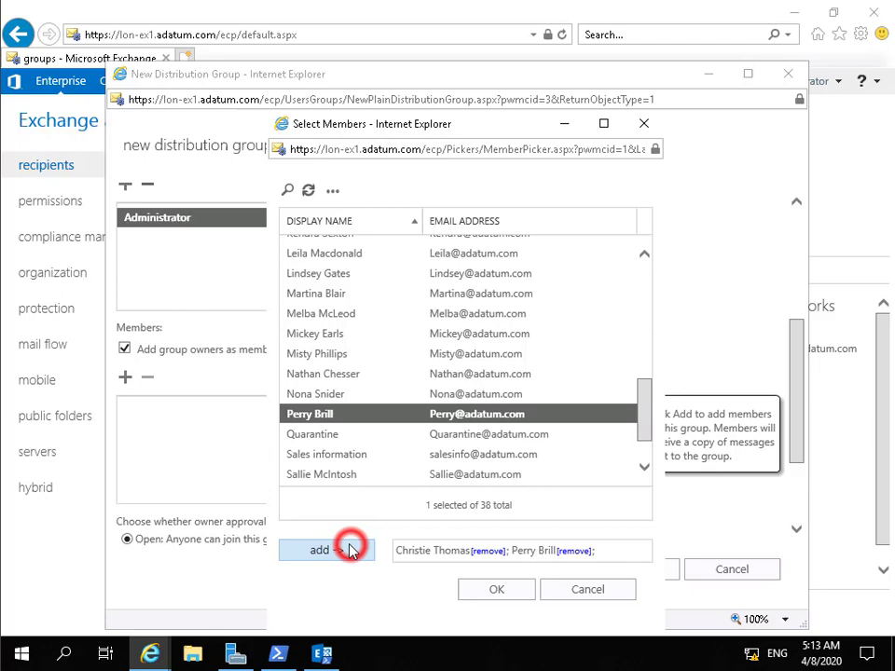
click(496, 590)
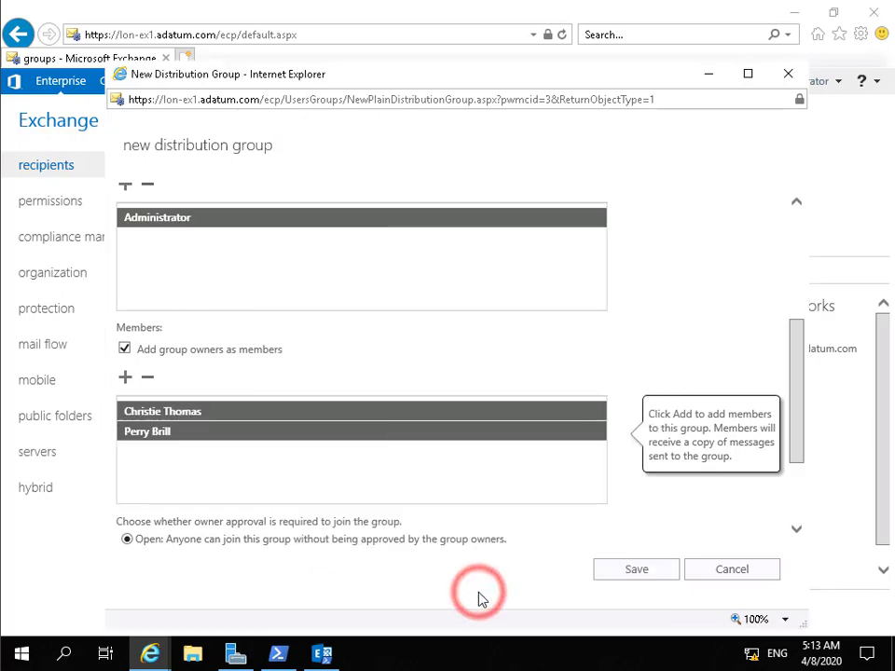
Set joining and leaving to Closed and save AW_SalesMgrs
scroll(down, 3)
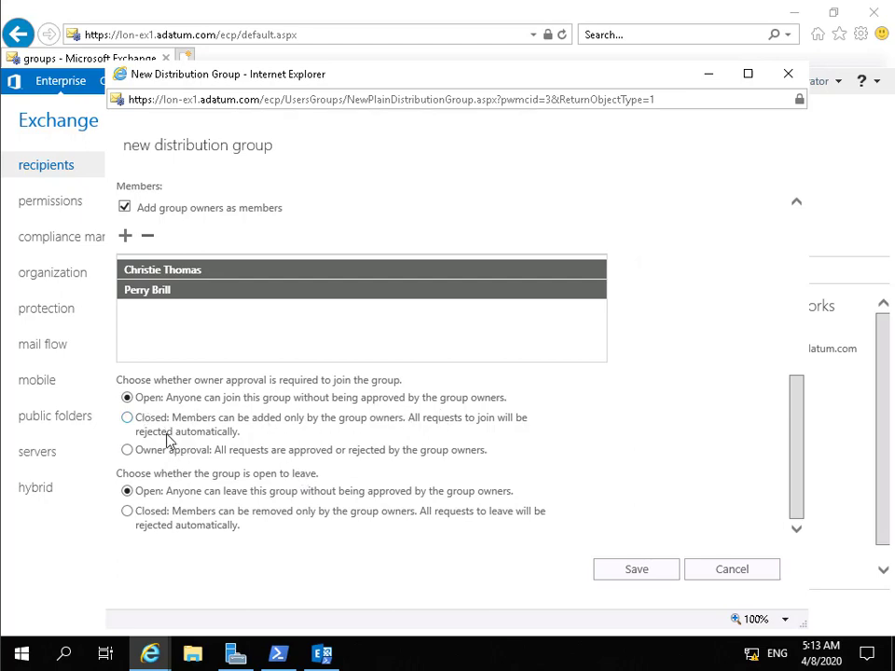
click(128, 417)
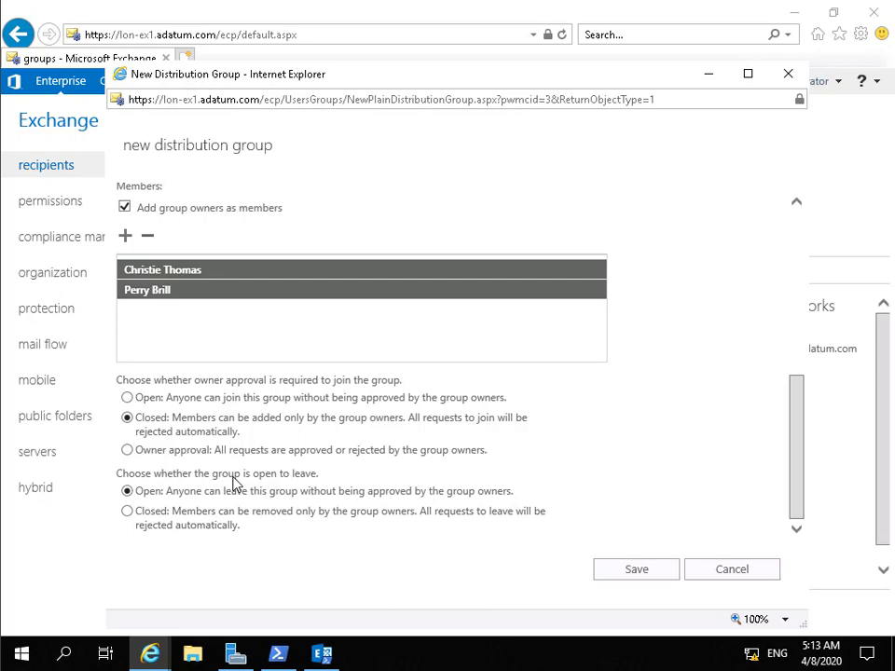
click(128, 511)
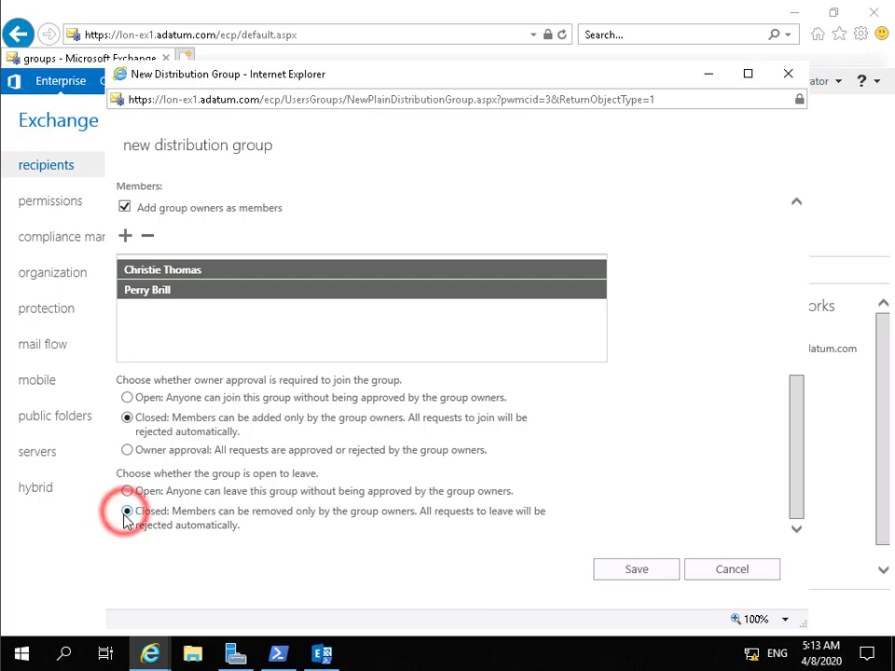
click(636, 568)
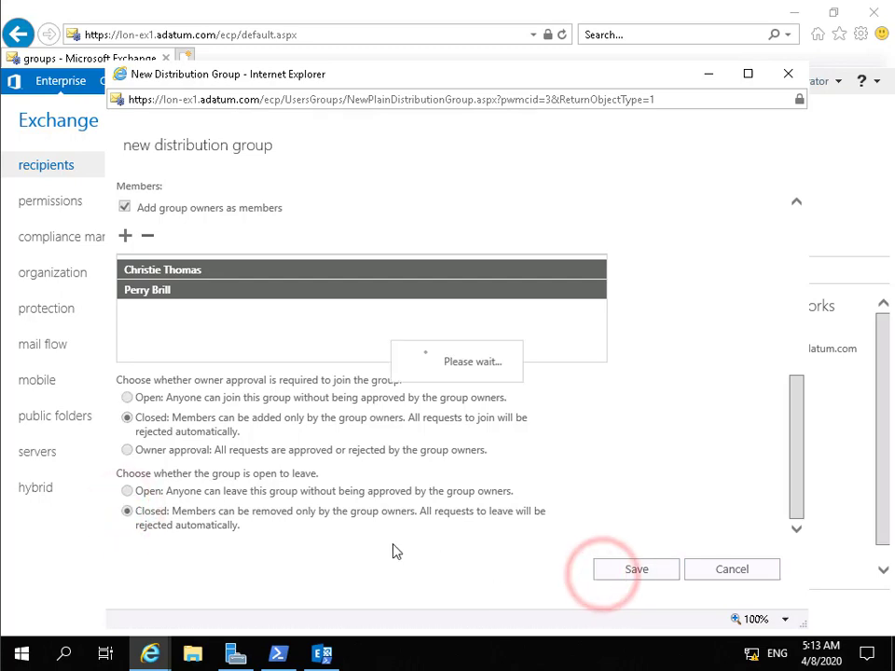
click(636, 569)
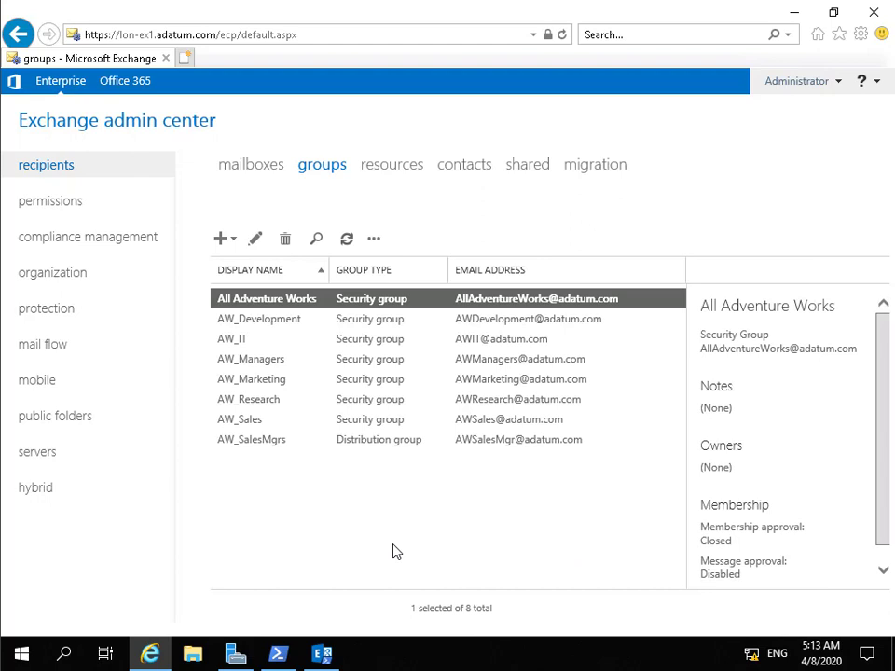
mouse_move(384, 520)
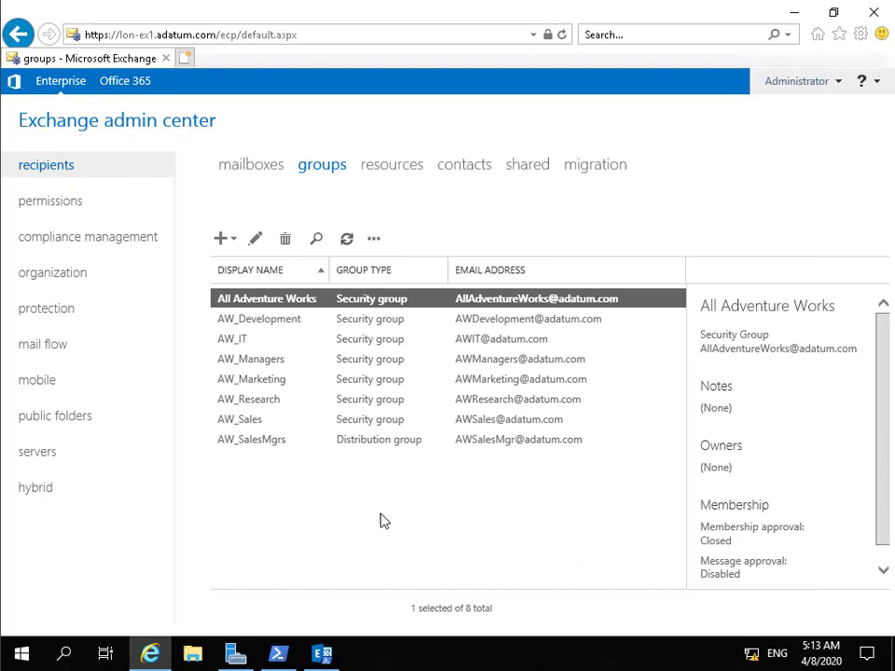
Create and save the AdventureWorksNews distribution group, keeping join and leave Open
click(220, 239)
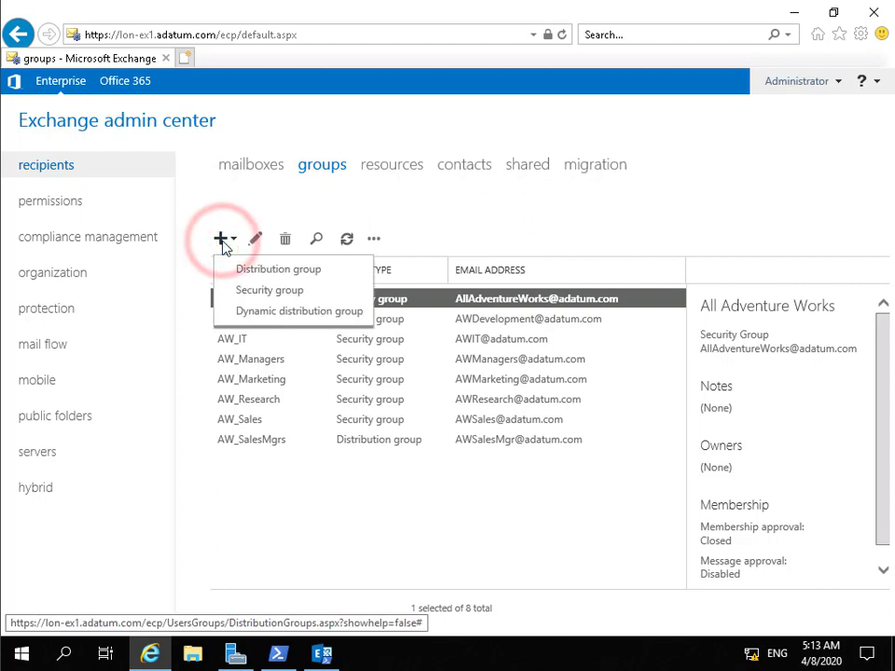
click(278, 268)
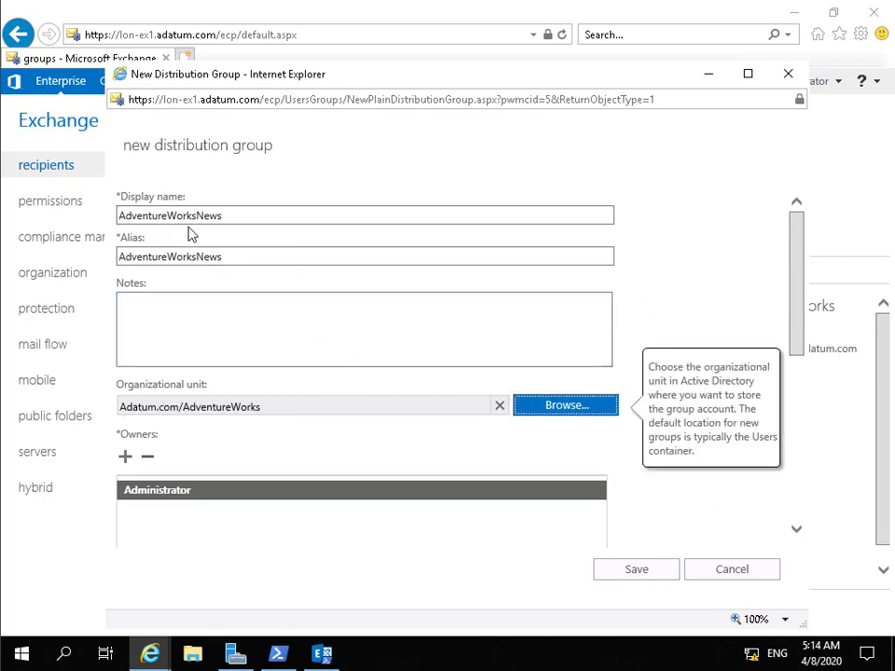
click(364, 256)
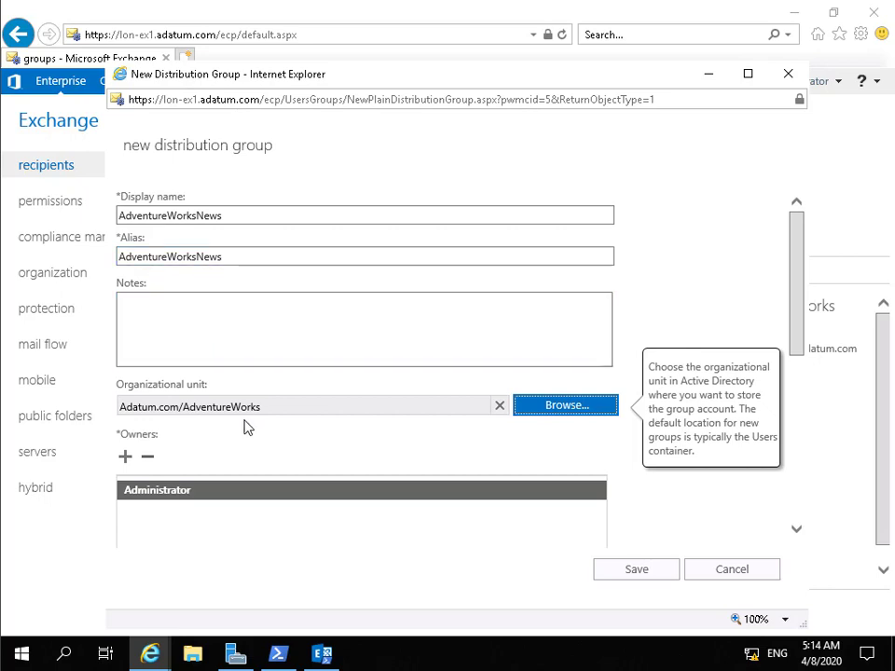
mouse_move(352, 510)
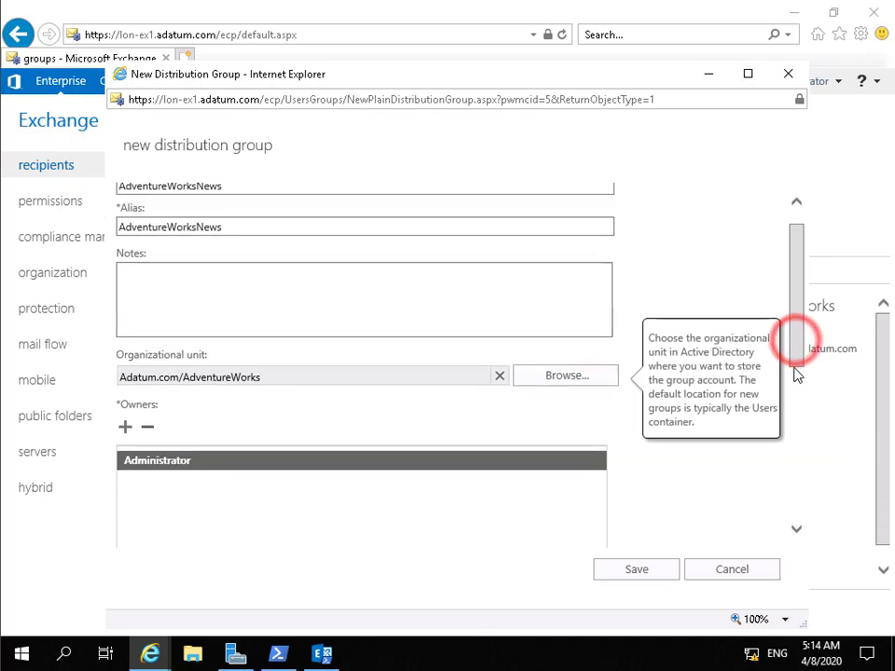
scroll(down, 3)
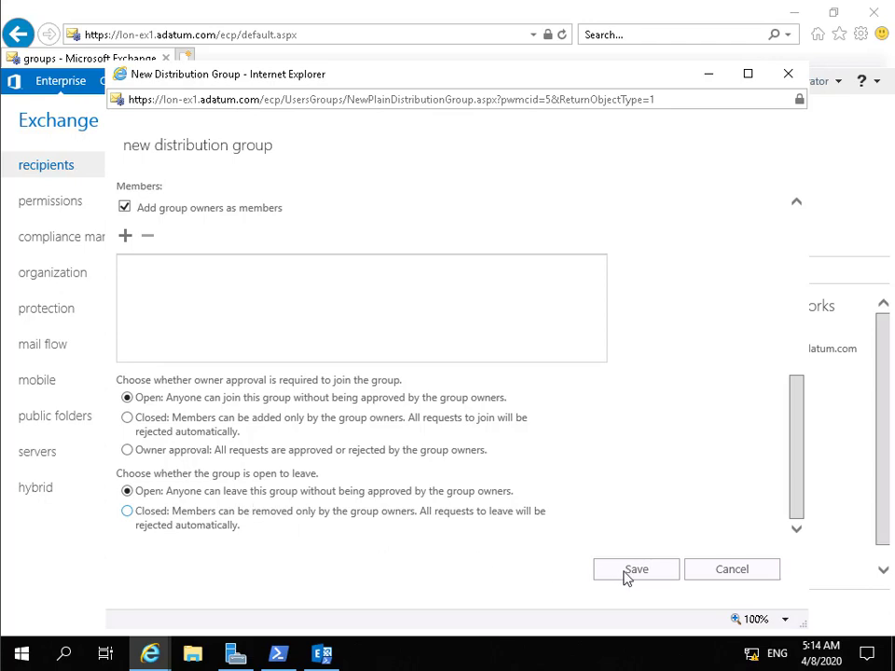
click(636, 568)
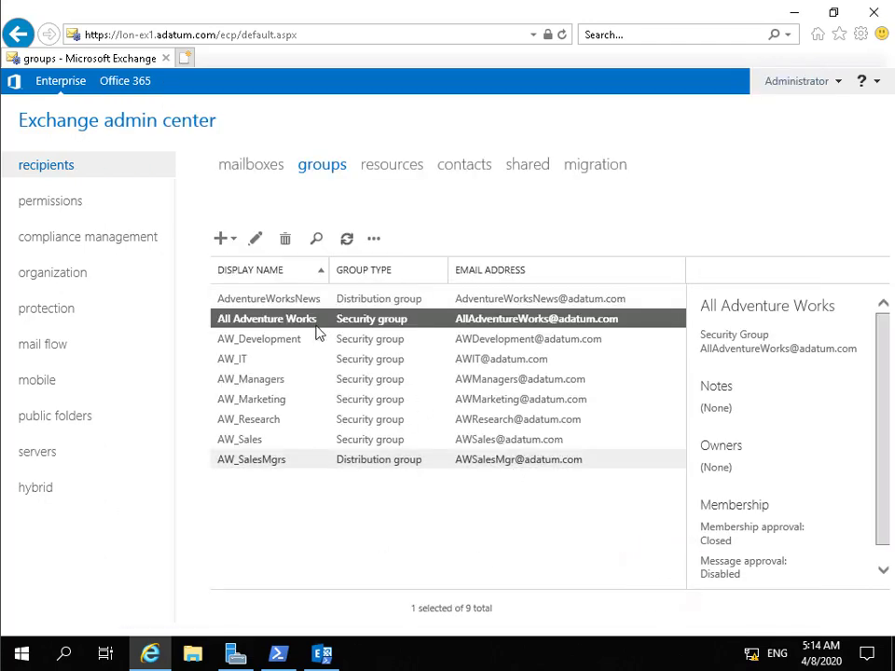
Open AdventureWorksNews for editing and review its owners, members and approval settings
click(256, 238)
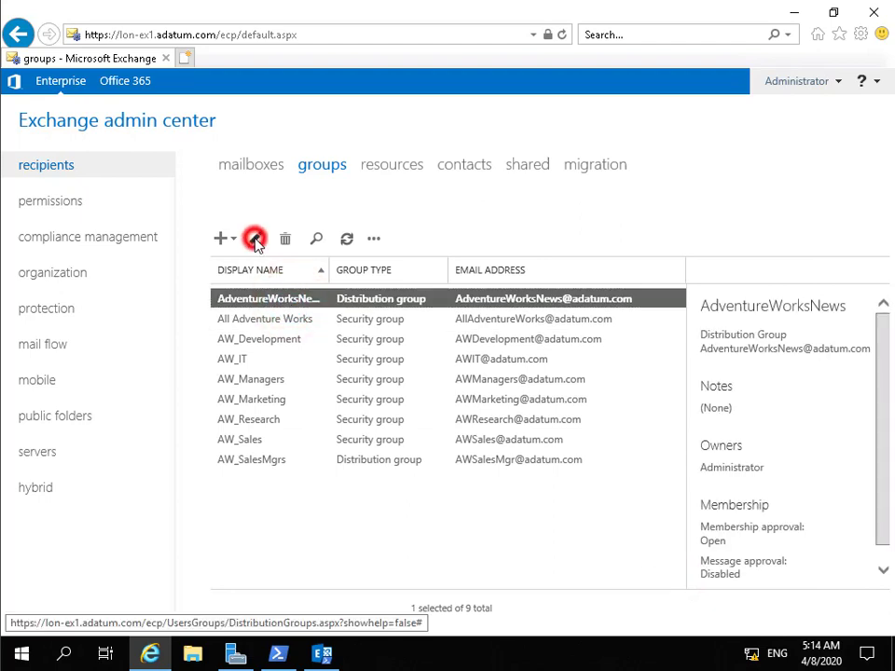
click(255, 239)
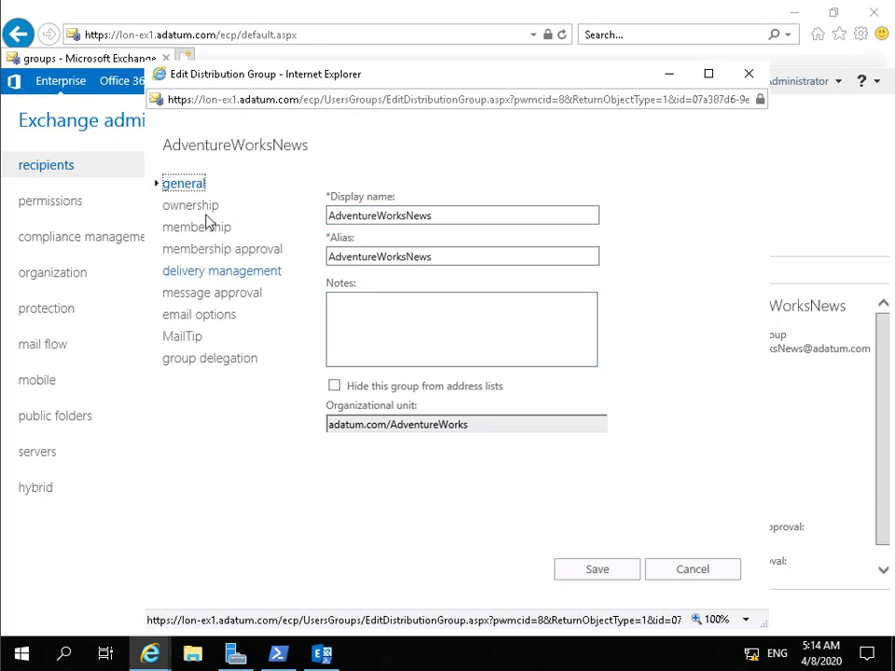
click(192, 204)
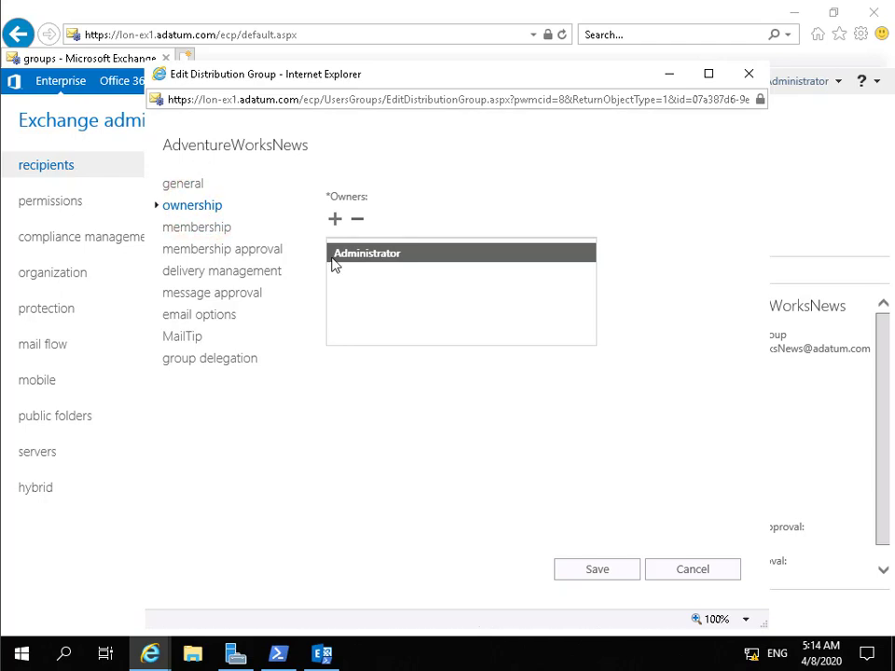
click(197, 226)
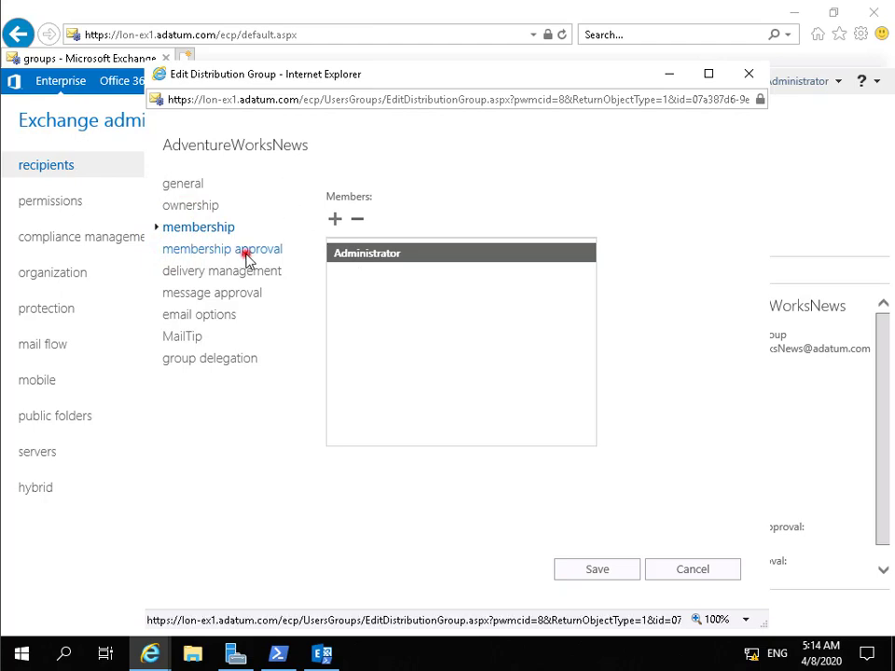
click(222, 249)
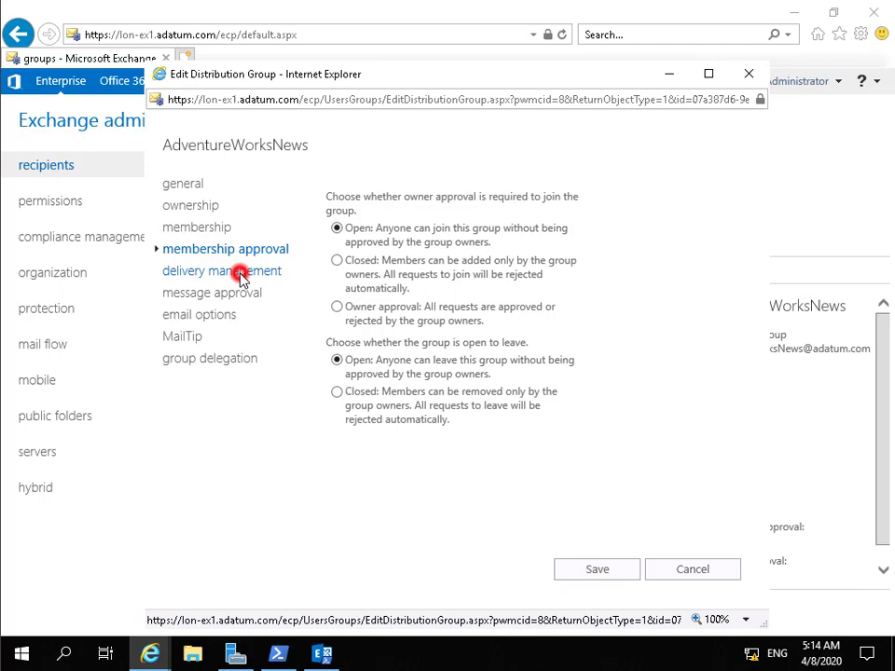
Let senders inside and outside the organization email AdventureWorksNews
click(222, 271)
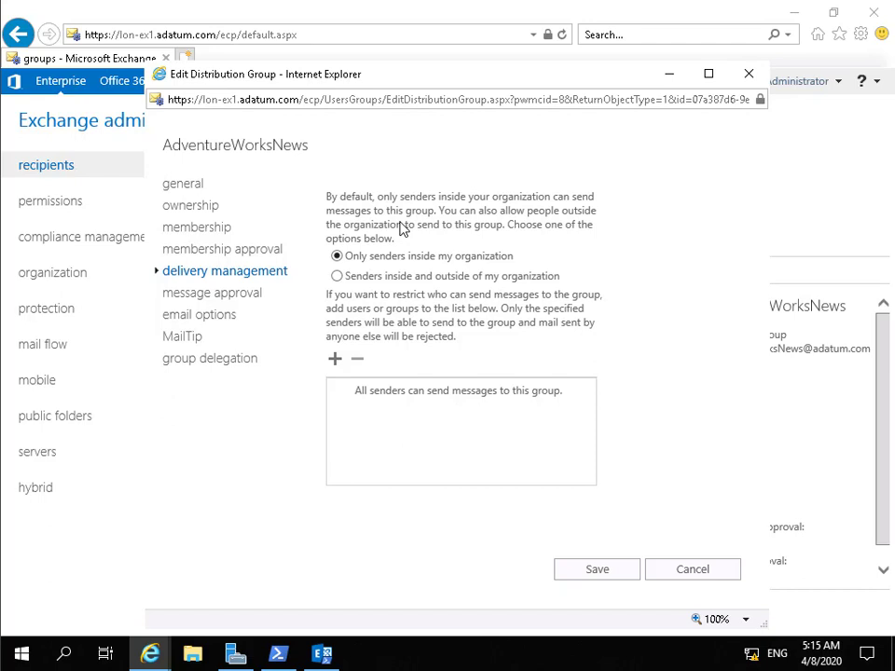
click(337, 275)
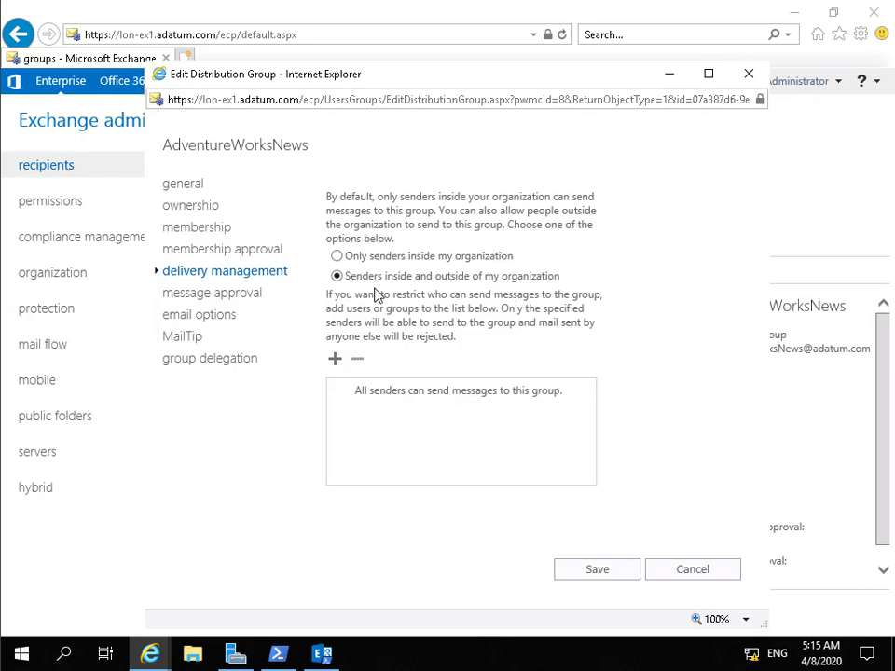
mouse_move(280, 331)
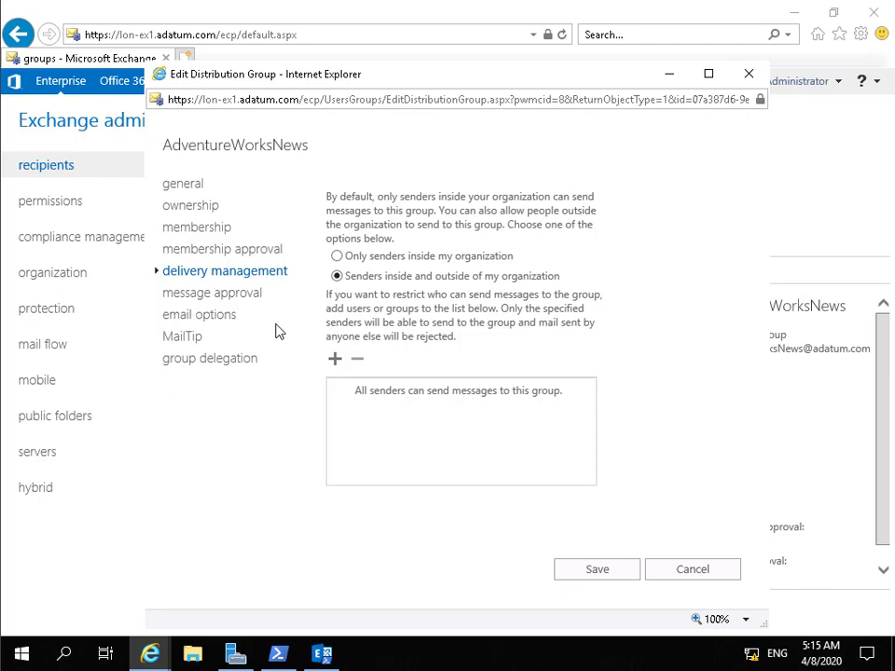
click(213, 292)
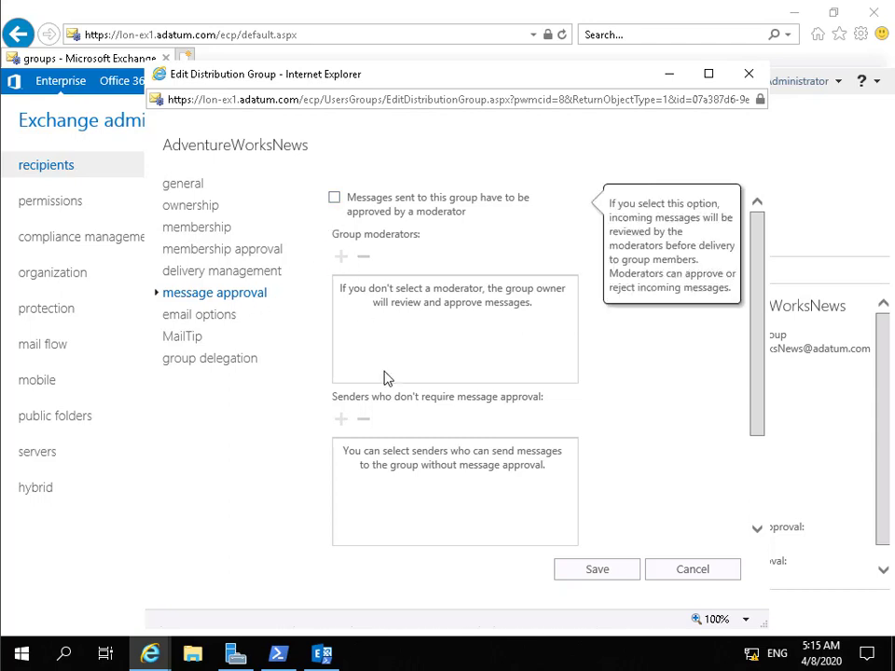
mouse_move(229, 317)
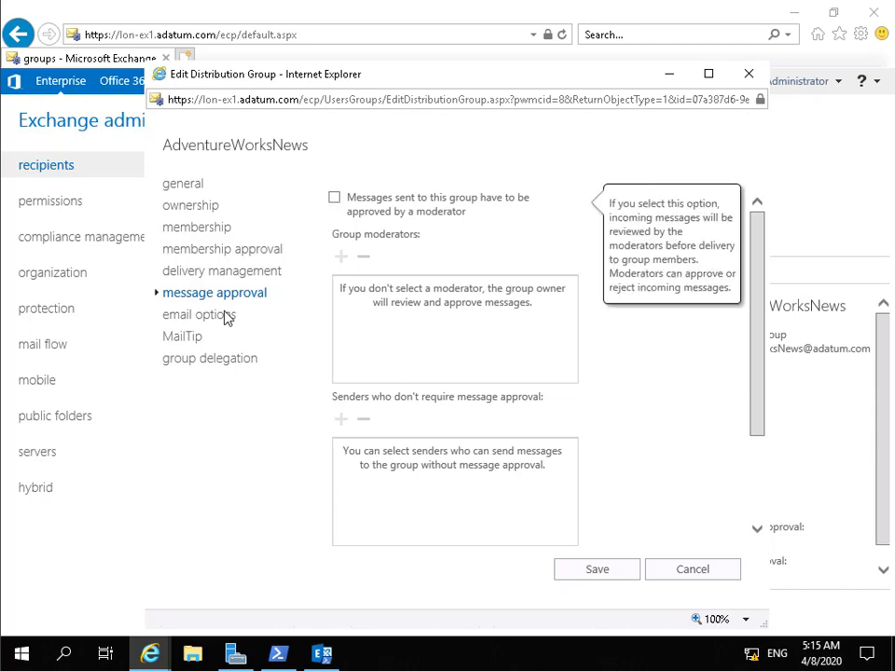
Set the AdventureWorksNews MailTip to 'This is the group for news in Adventure Works'
click(201, 314)
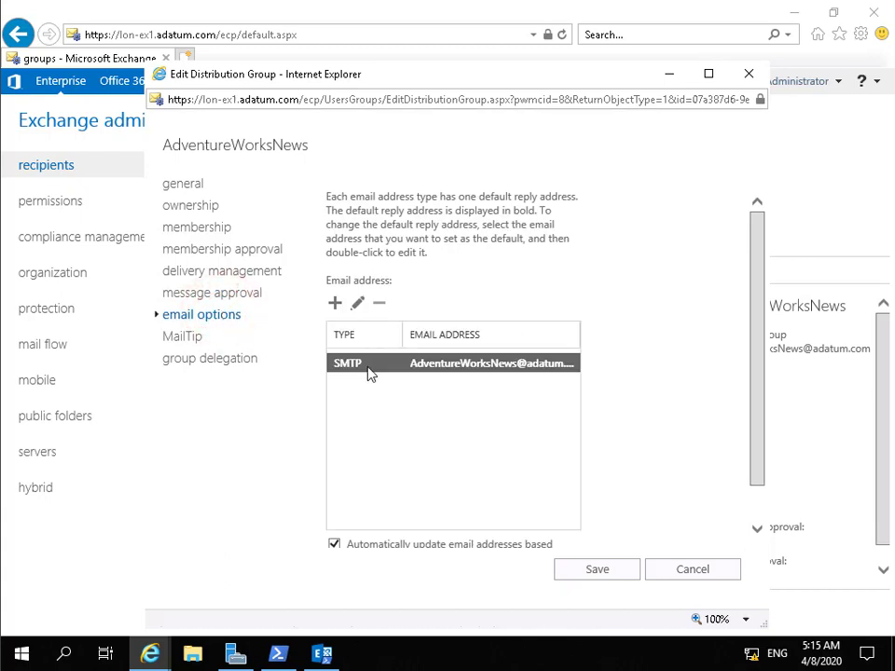
mouse_move(223, 358)
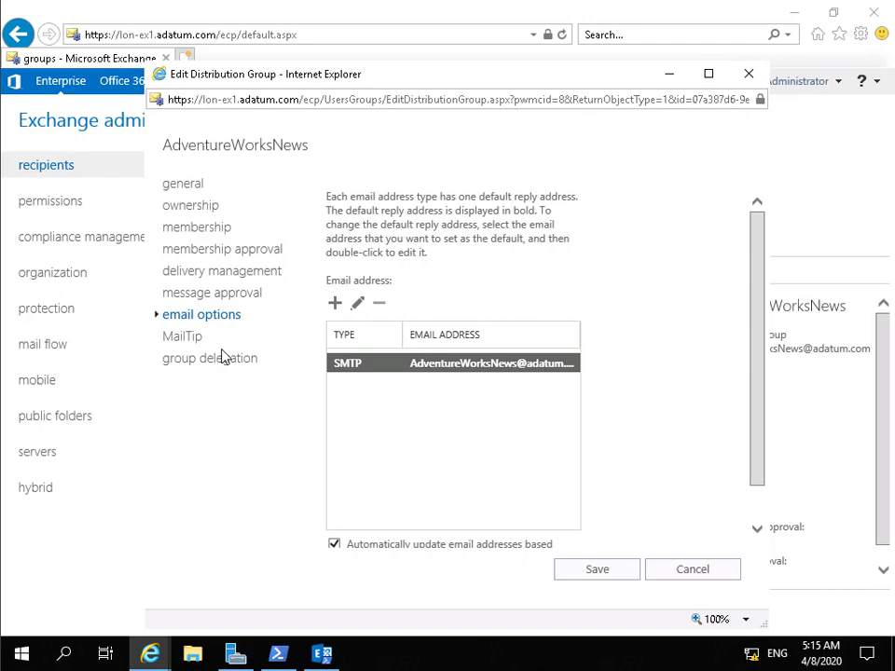
click(183, 336)
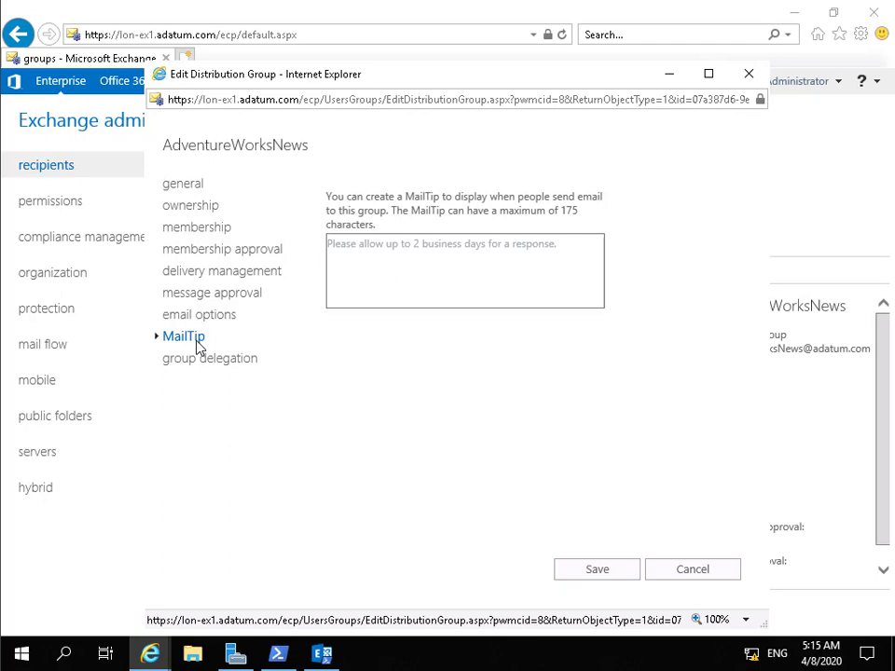
text(This is the group for news in Adventure Works)
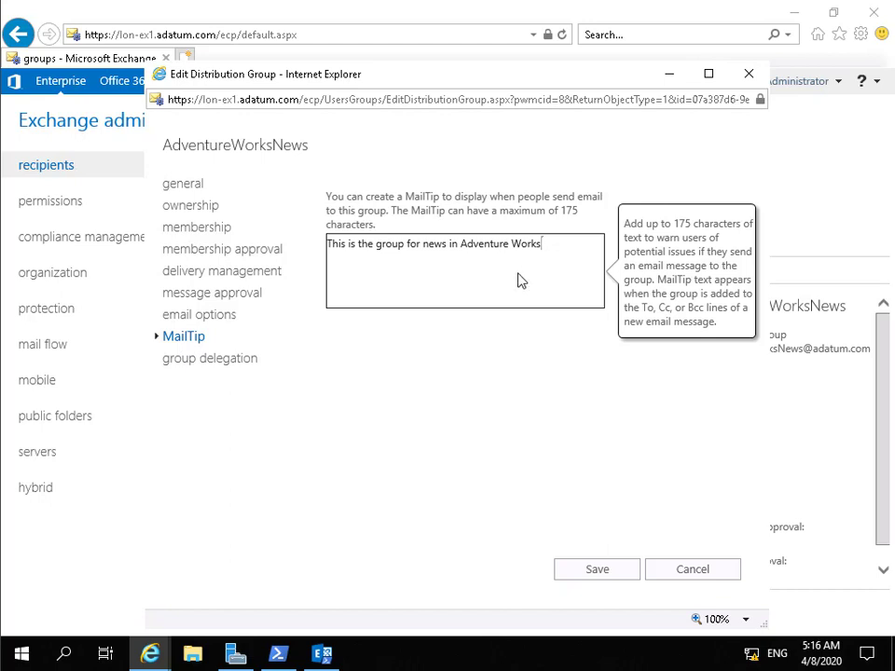
click(212, 358)
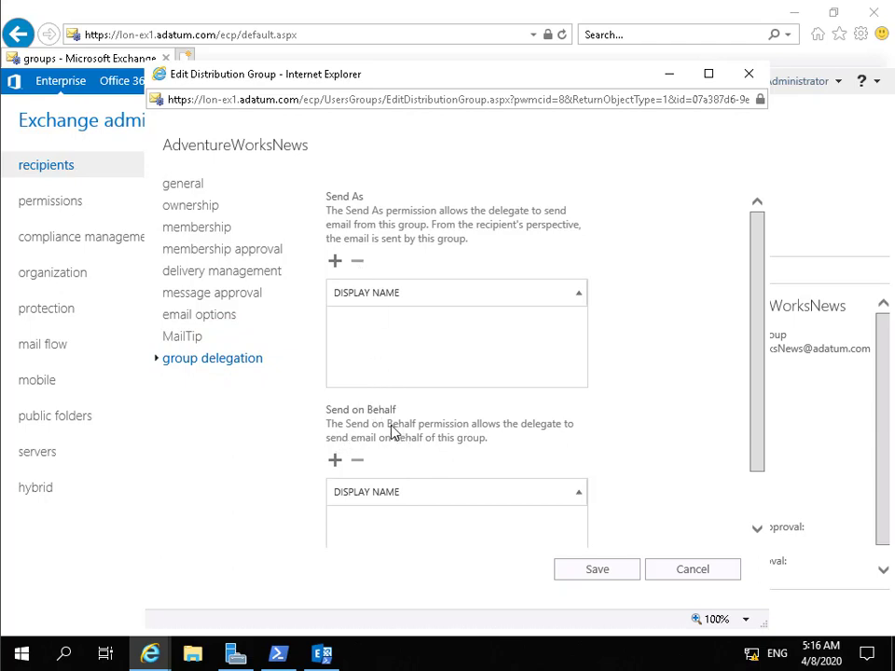
Save the AdventureWorksNews edits and return to the groups list
click(596, 569)
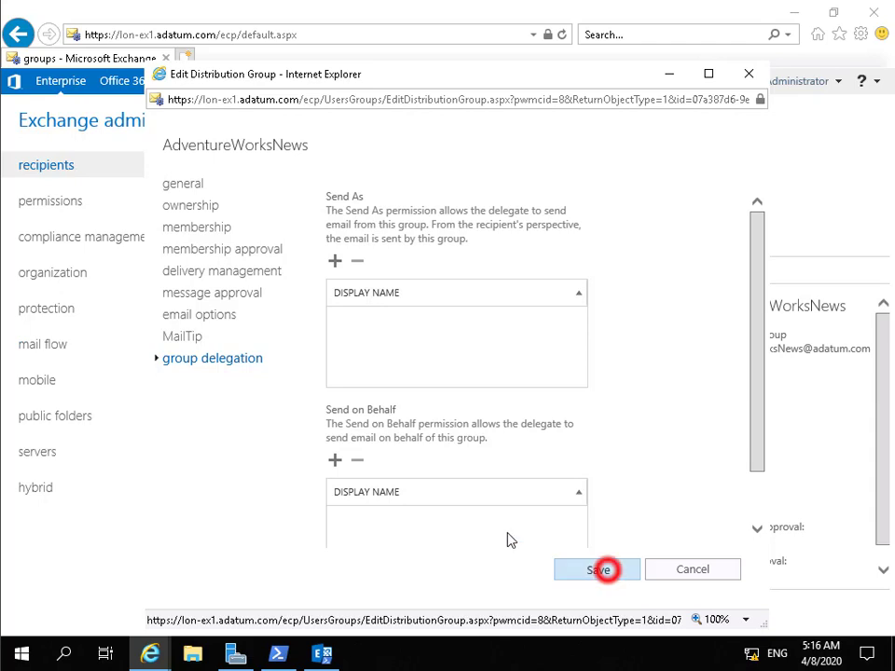
click(597, 569)
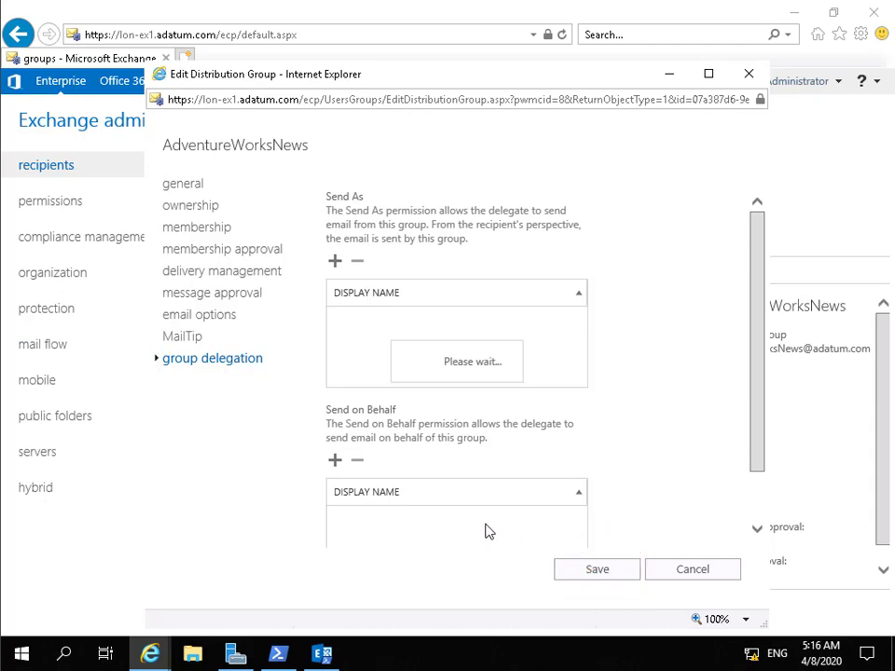
click(692, 569)
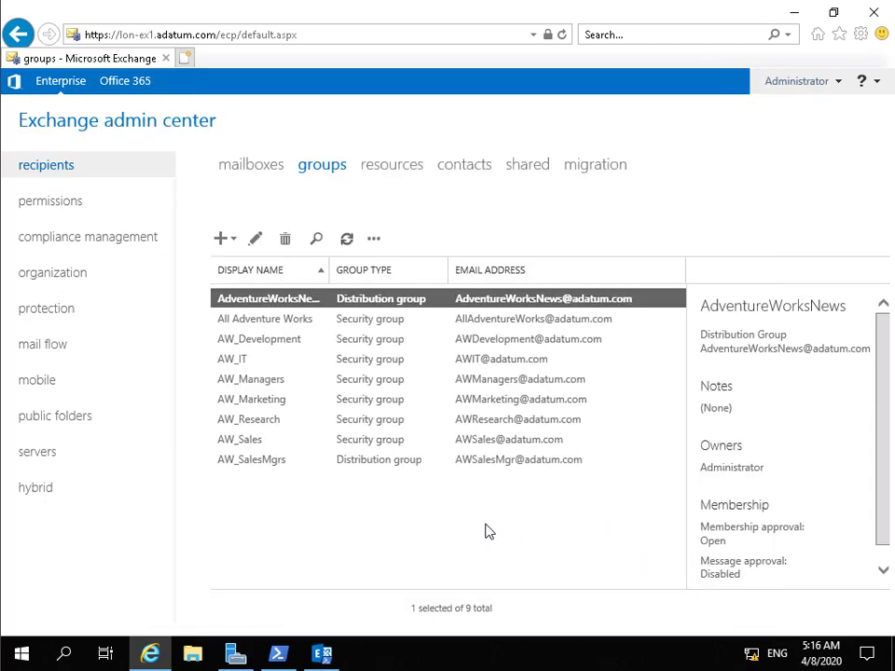